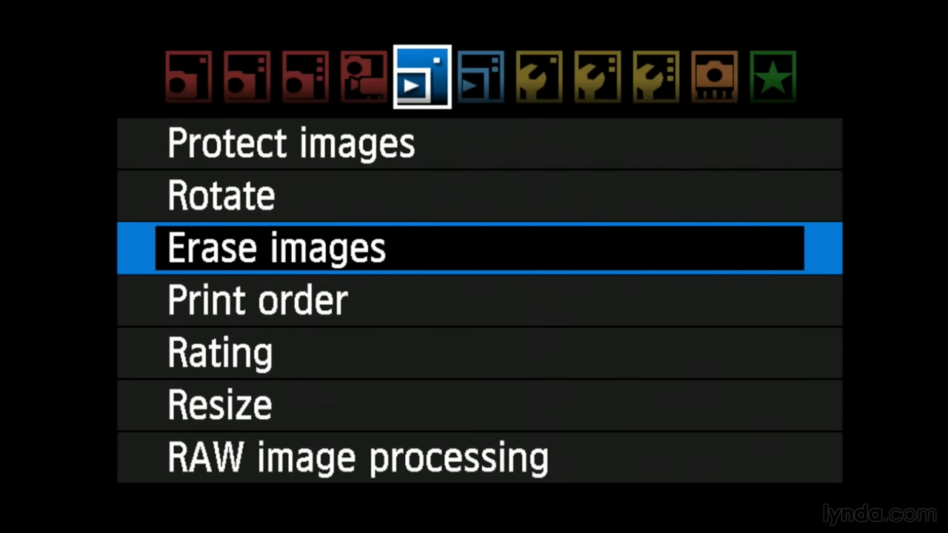
Switch from Playback 1 to the Live View/Movie tab, highlighting Movie rec. size at 1280x720 60fps
{"action": "left_click", "coordinate": [362, 77]}
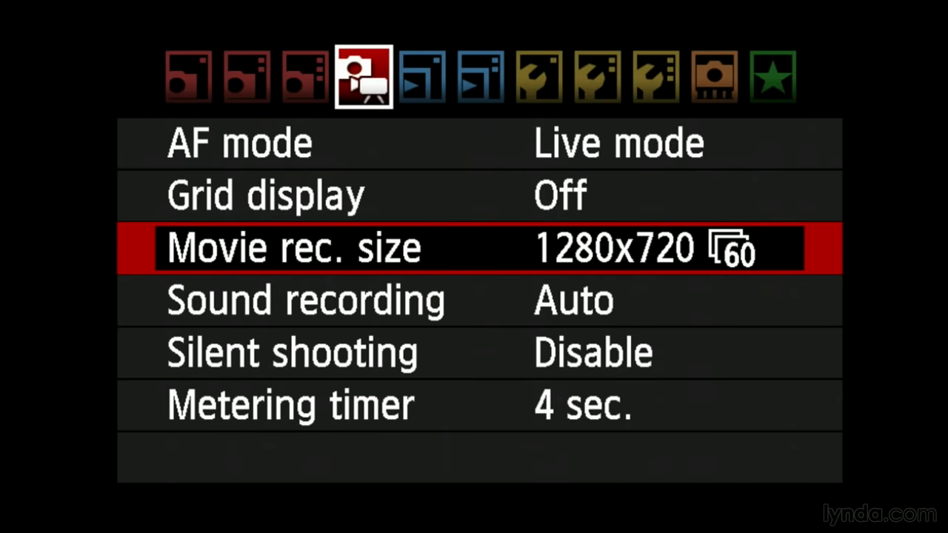